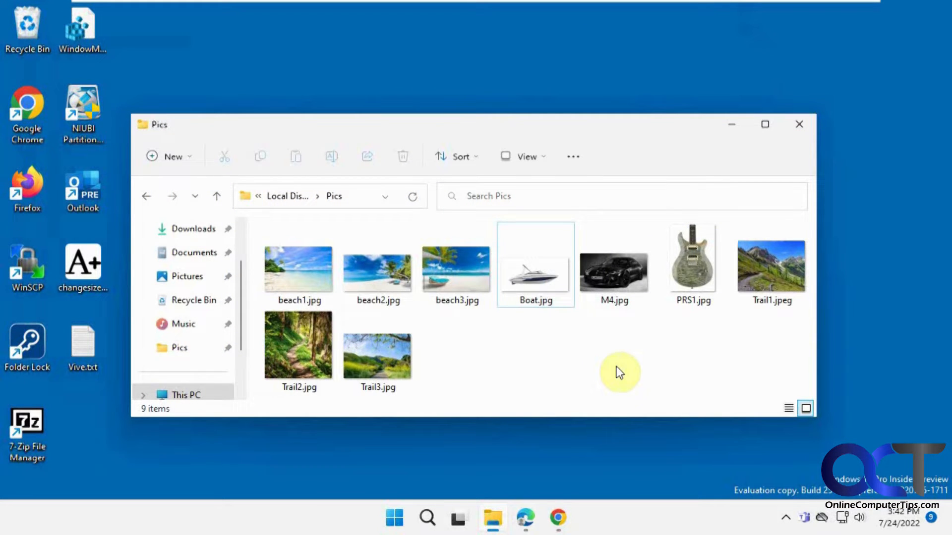
mouse_move(655, 142)
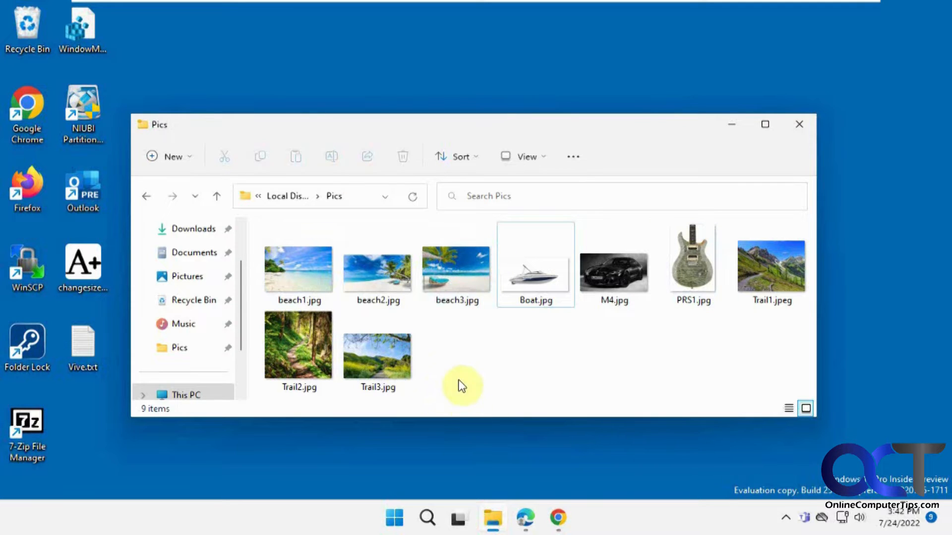
mouse_move(523, 383)
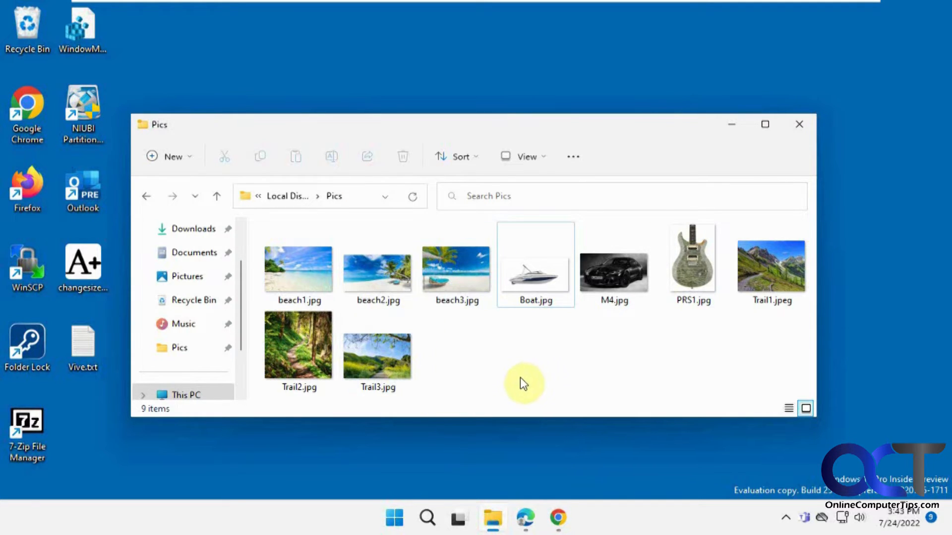
mouse_move(542, 381)
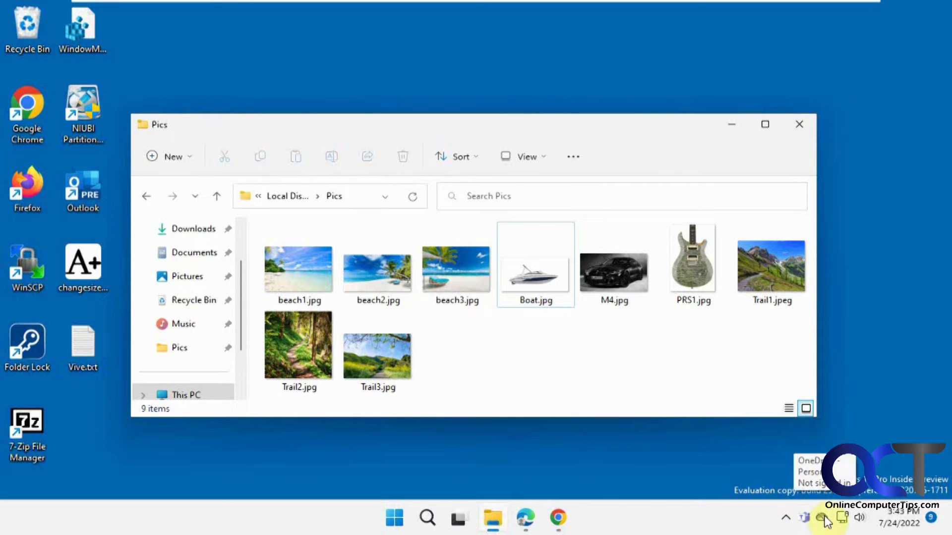
mouse_move(710, 391)
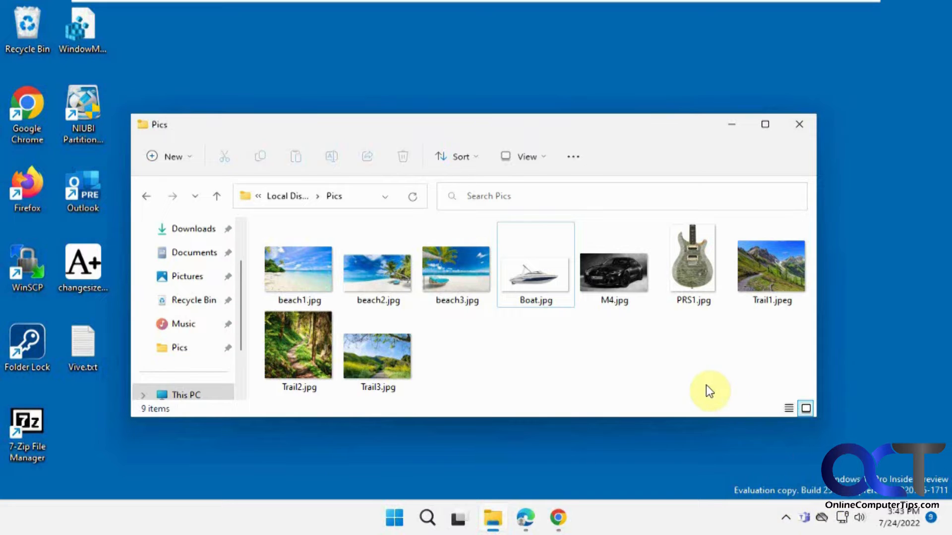
- Select beach1.jpg in the Pics folder, glancing at the Start menu and its context menu along the way
left_click(298, 266)
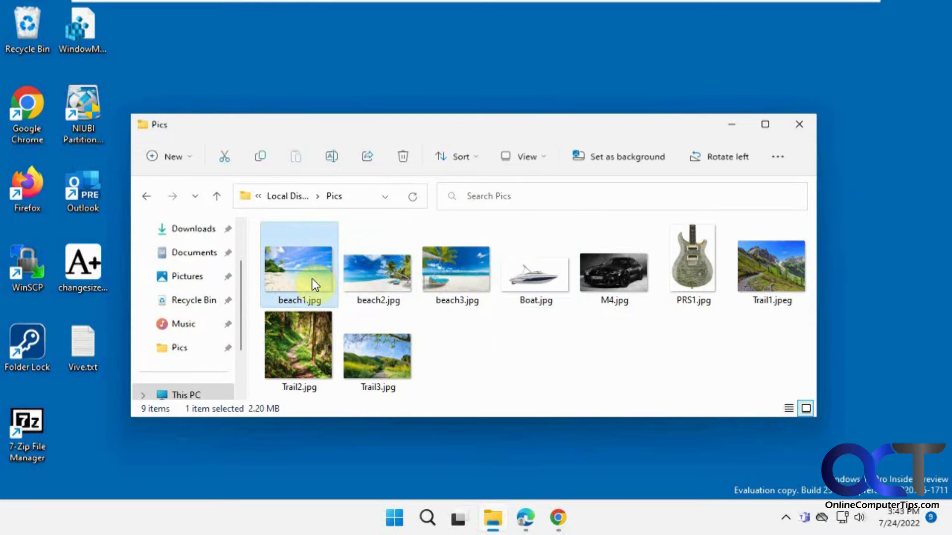
left_click(394, 518)
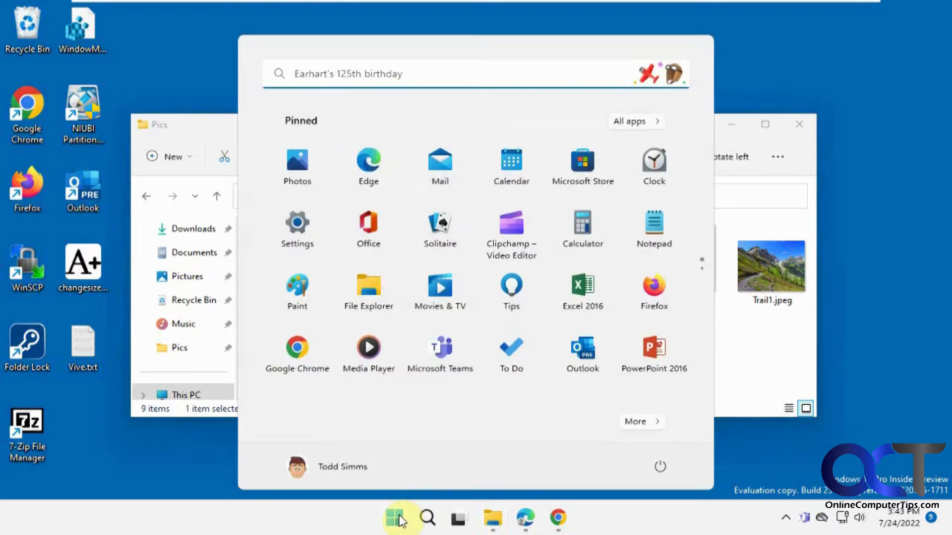
mouse_move(398, 521)
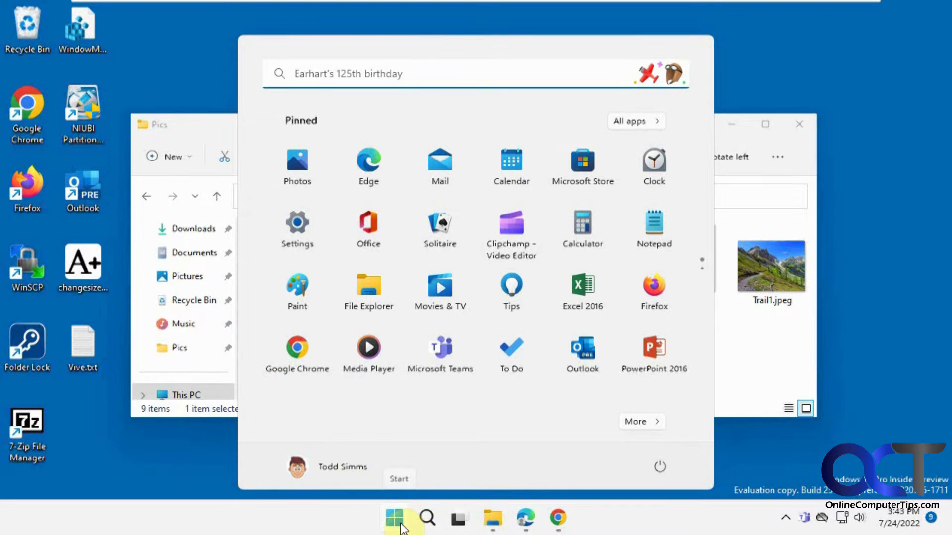
left_click(394, 518)
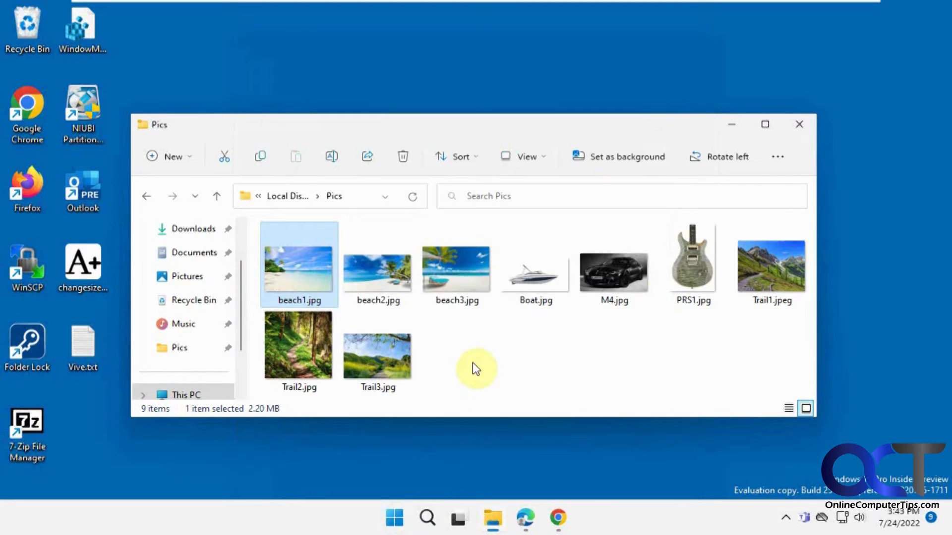
mouse_move(464, 366)
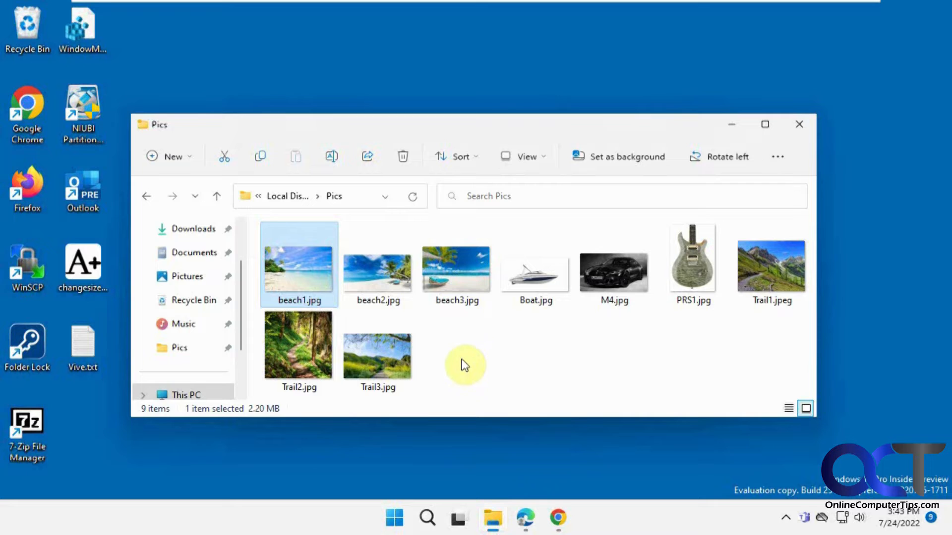
mouse_move(299, 282)
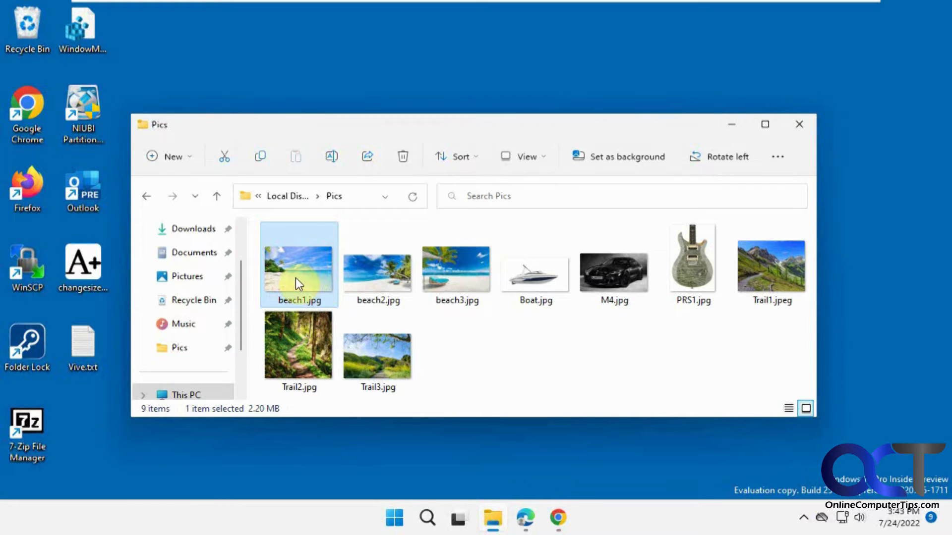
right_click(298, 266)
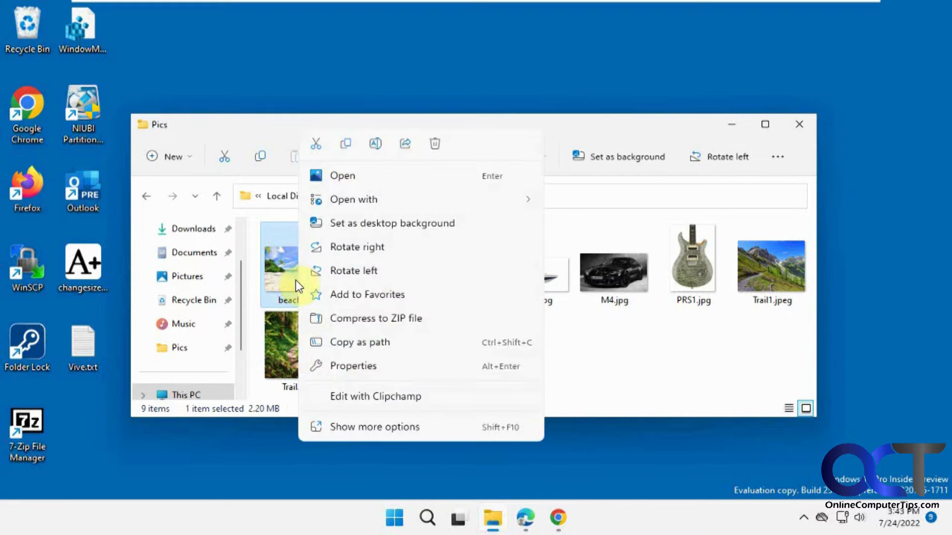
left_click(375, 426)
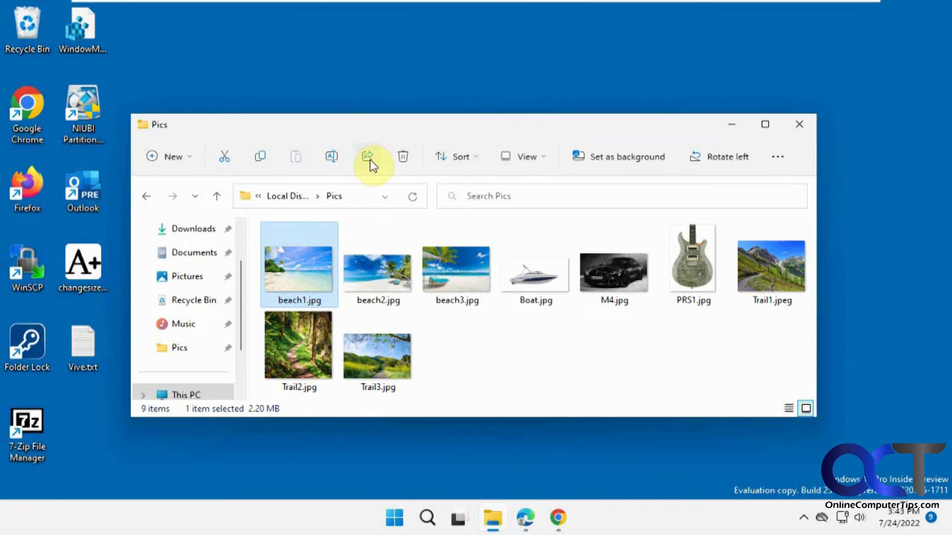
- Start sharing beach1.jpg through the Share command so the Send link panel appears
left_click(366, 157)
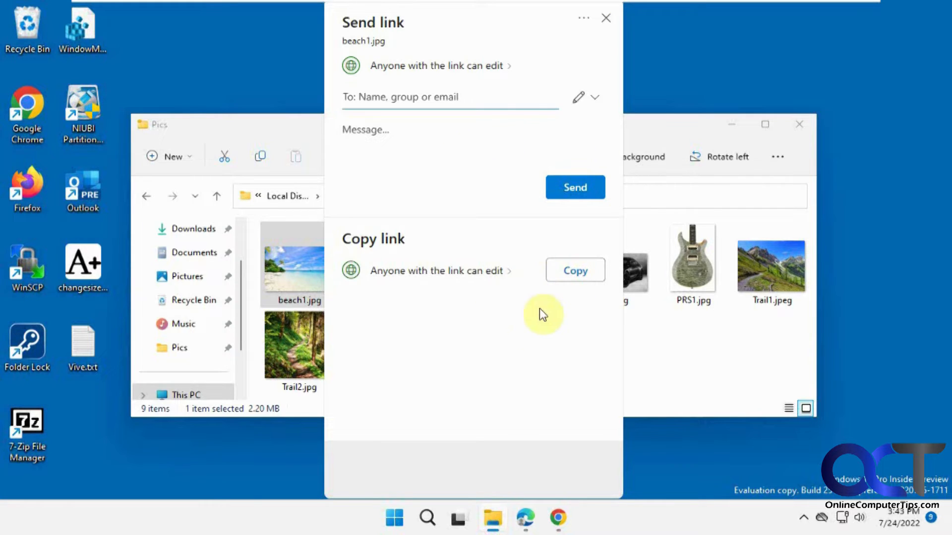
mouse_move(517, 268)
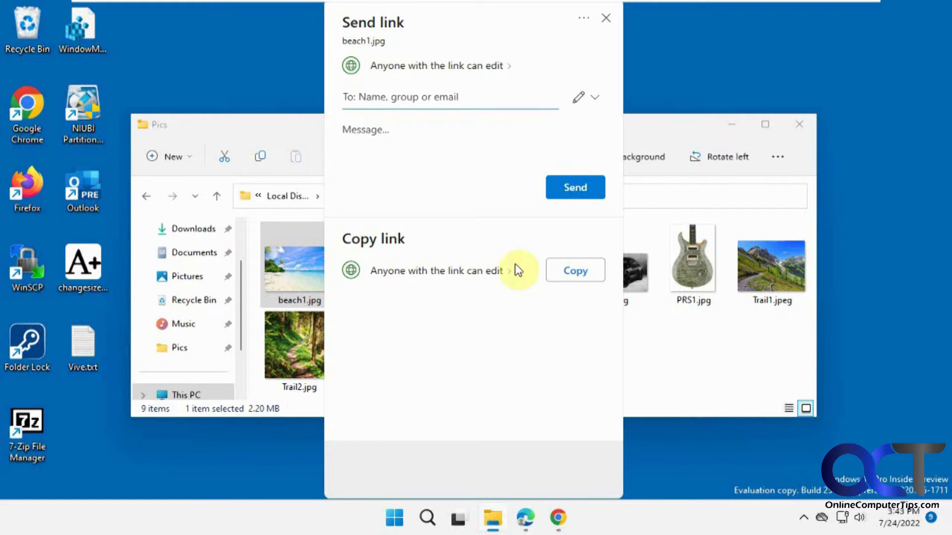
mouse_move(589, 97)
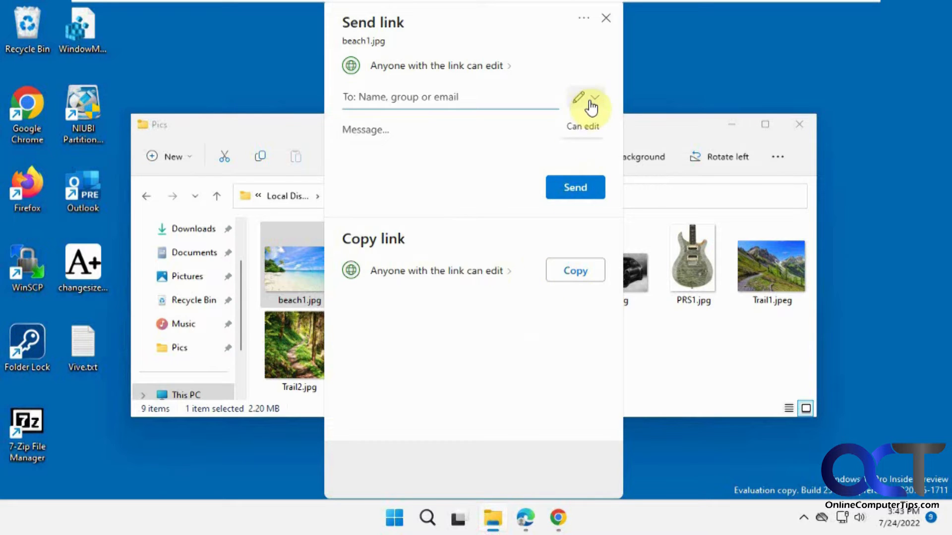
- Show the link settings for beach1.jpg: anyone with the link can edit, with expiration and password options
left_click(588, 100)
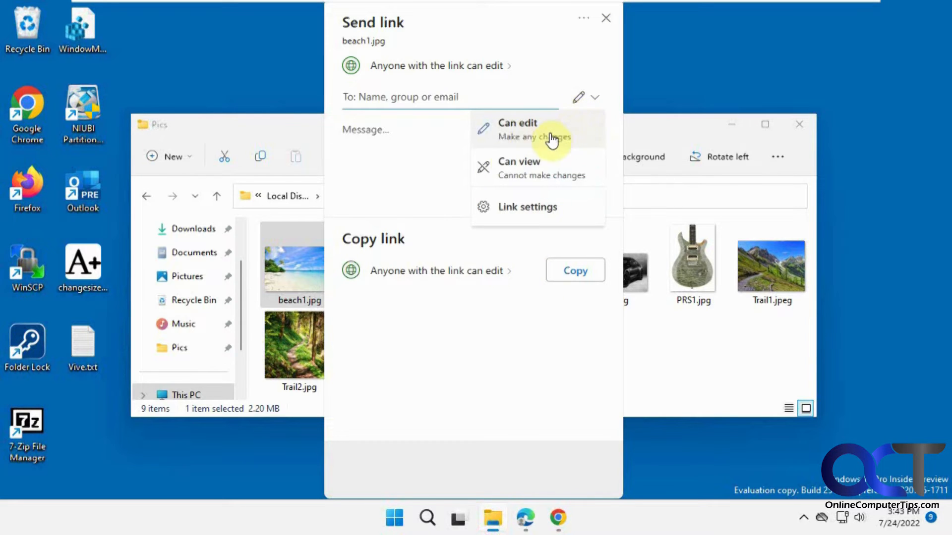
mouse_move(526, 206)
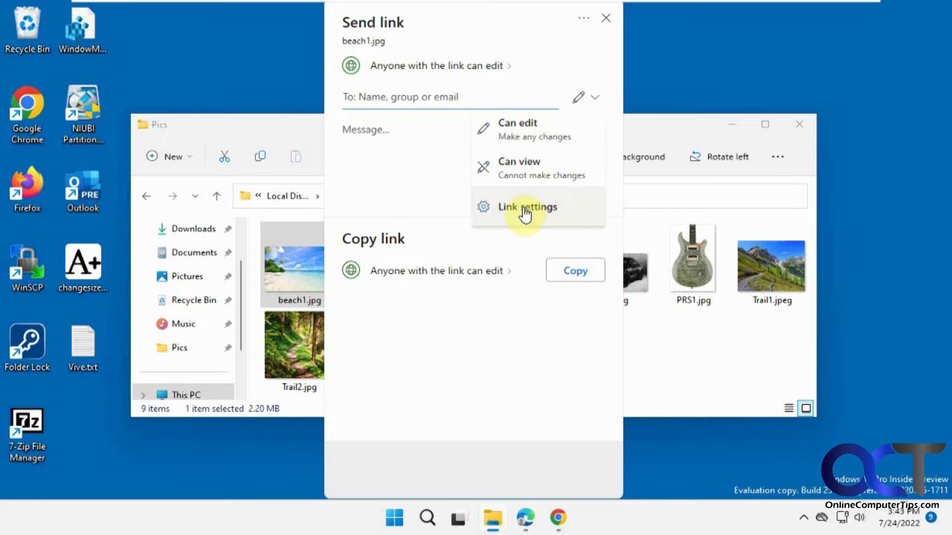
left_click(527, 207)
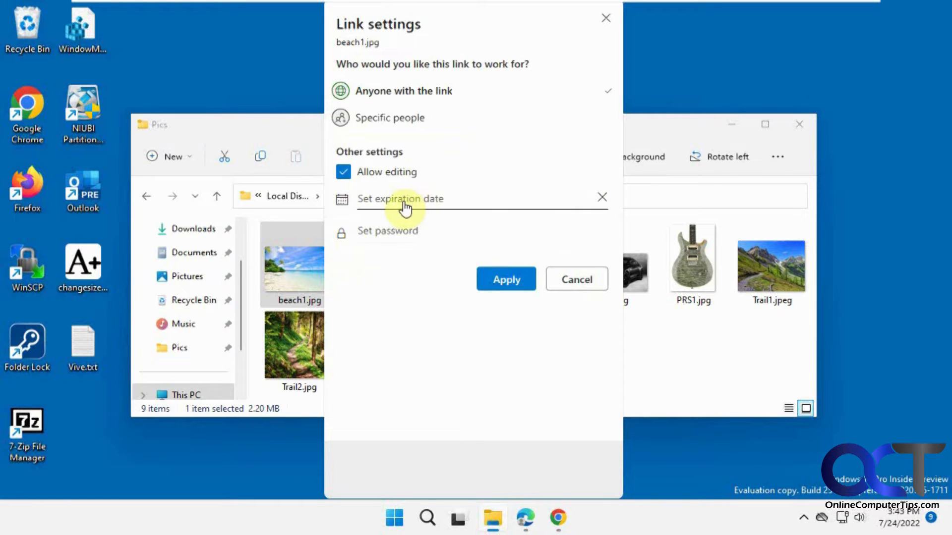
mouse_move(460, 194)
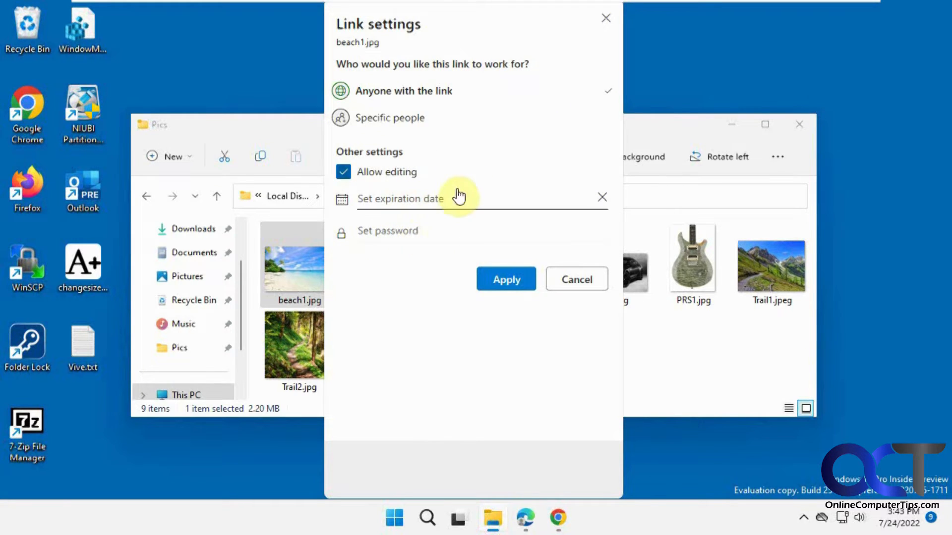
mouse_move(606, 112)
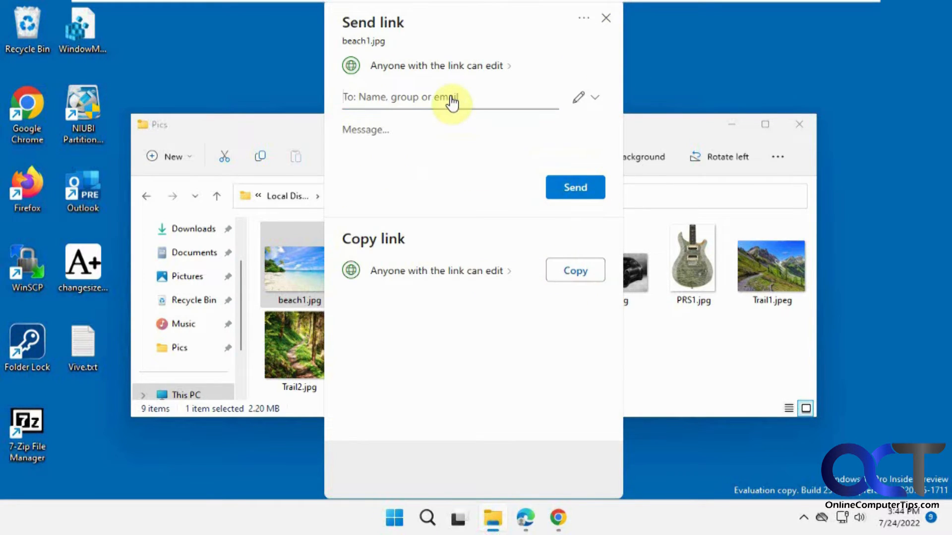
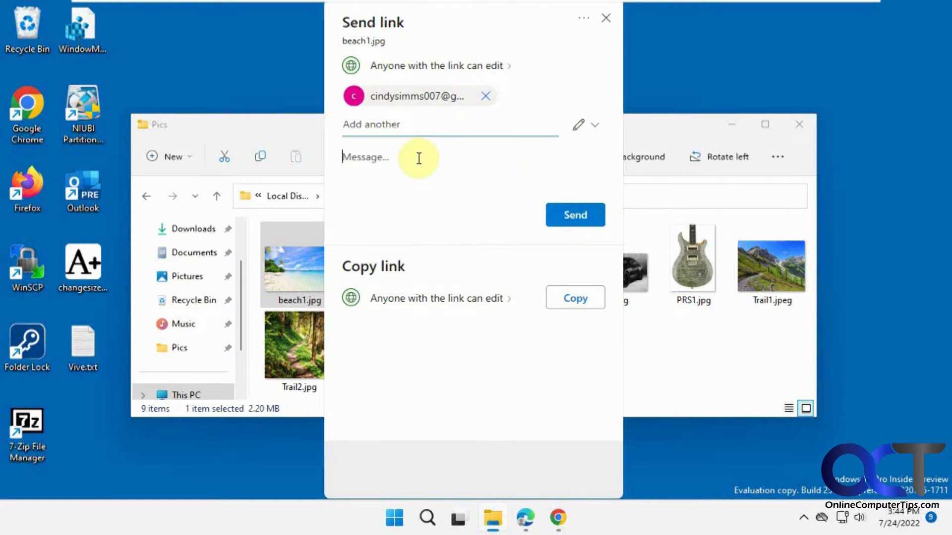
- Email the beach1.jpg link to Cindy with the note 'Check out this beach picture!' and dismiss the confirmation
type("Check out htis beack")
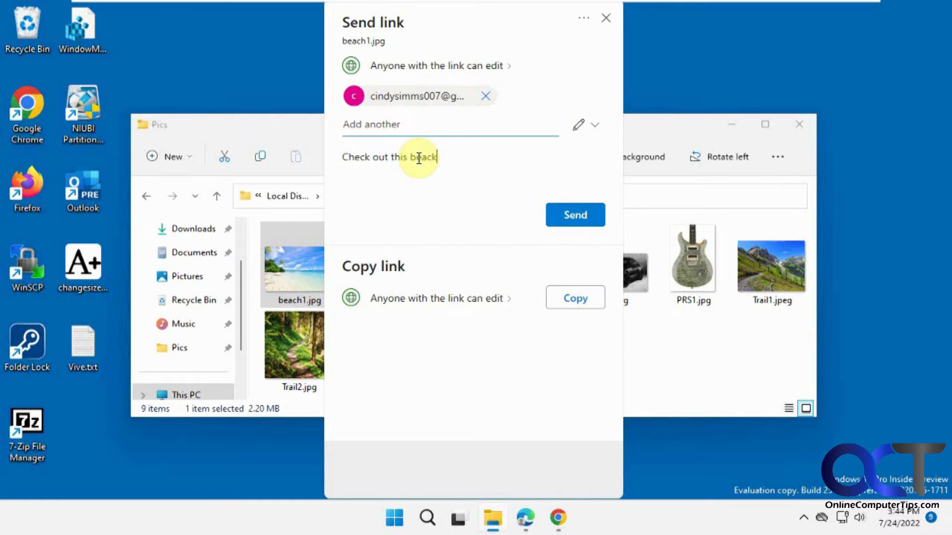
type("picture!")
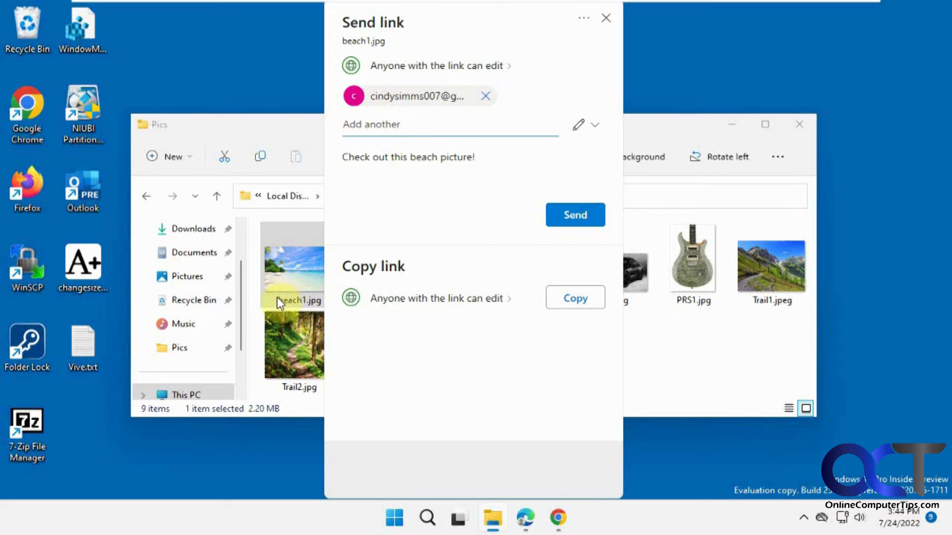
left_click(574, 215)
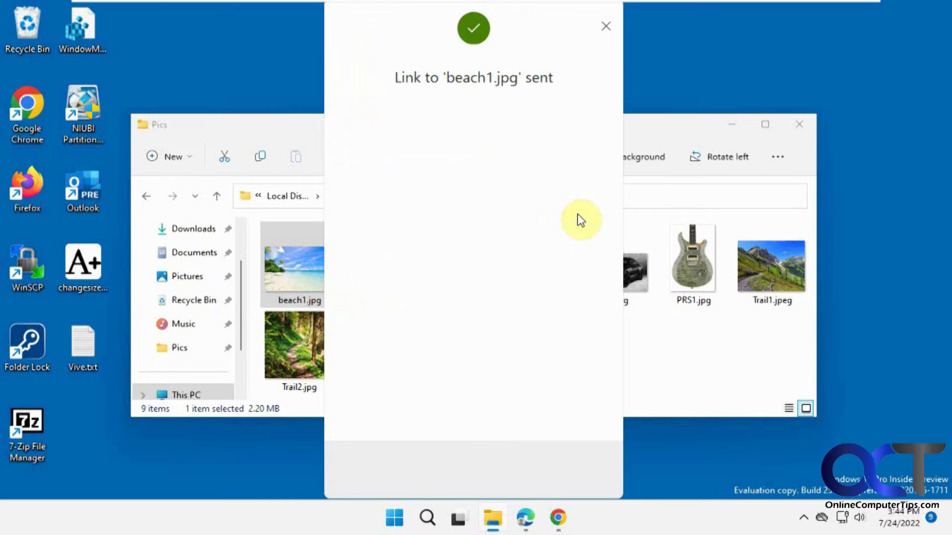
left_click(604, 26)
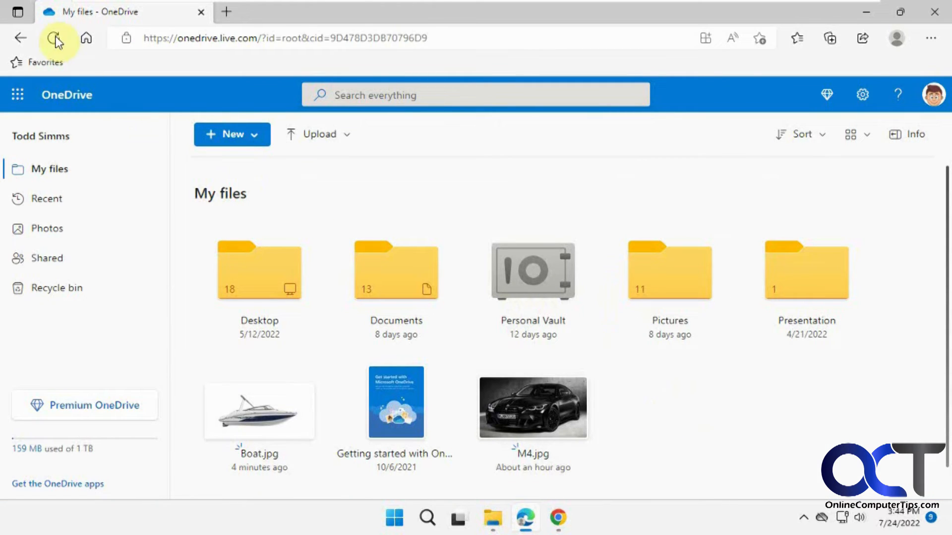
- Reload OneDrive's My files so beach1.jpg shows up in the list
left_click(58, 37)
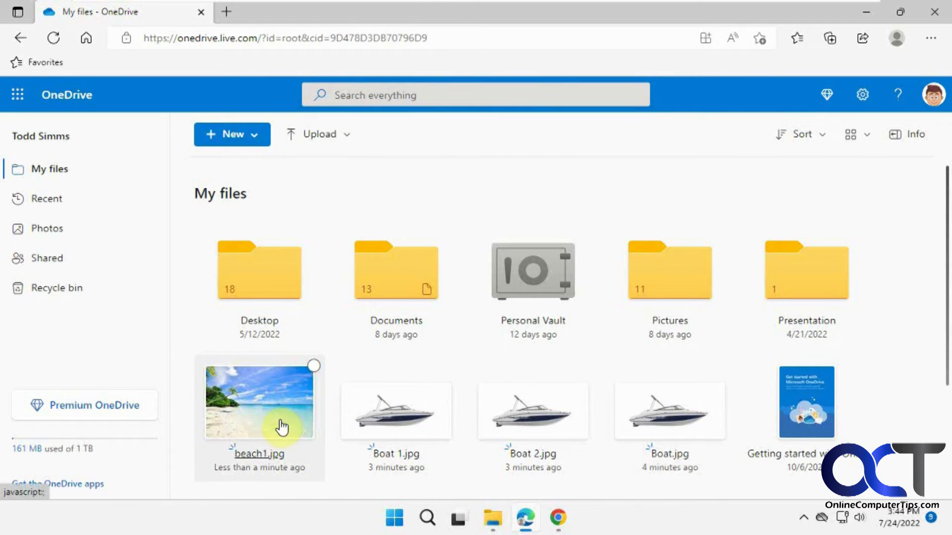
mouse_move(262, 402)
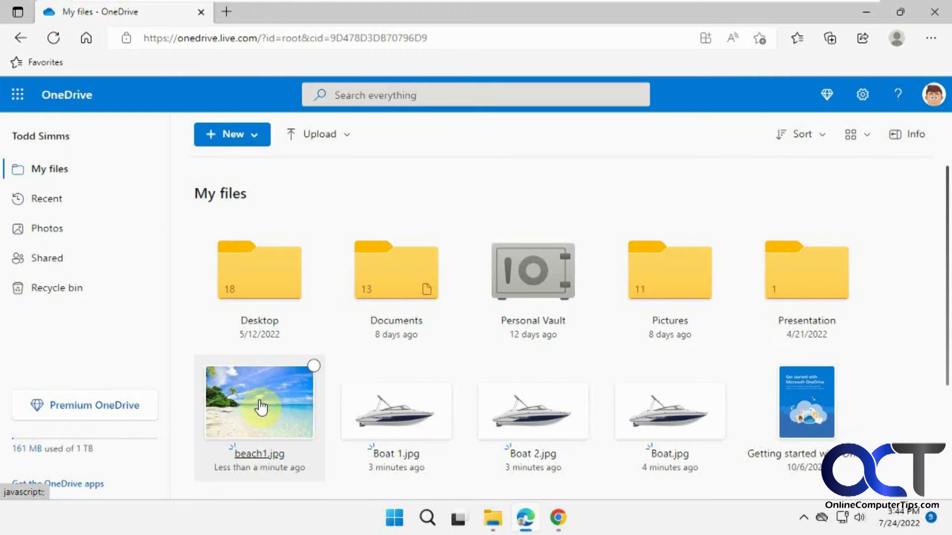
mouse_move(273, 411)
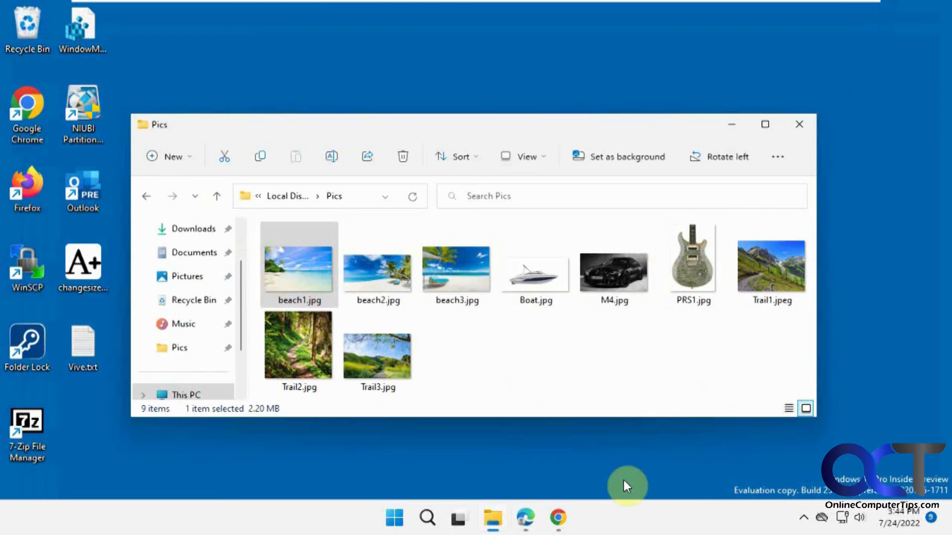
- From the Gmail 'shared a photo with you' email, view beach1.jpg in the OneDrive viewer
left_click(557, 518)
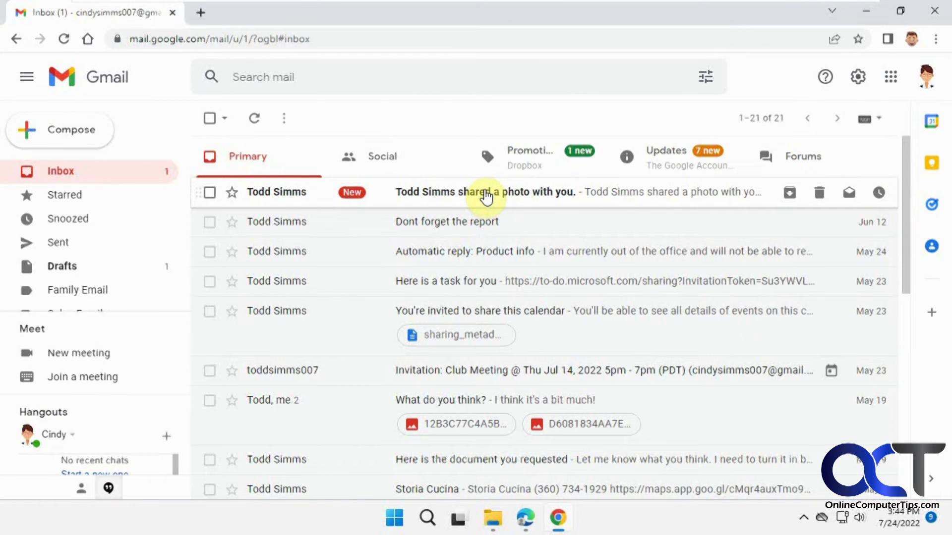
left_click(484, 192)
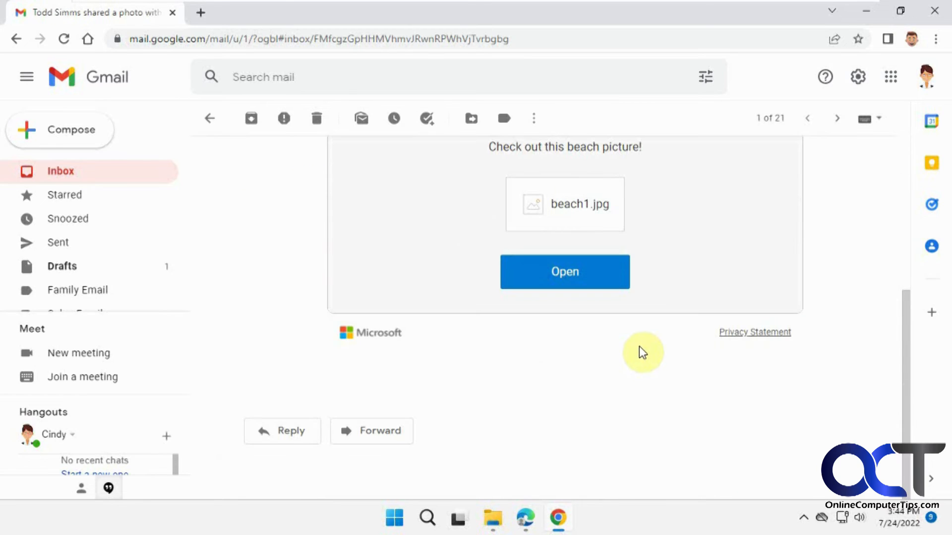
left_click(564, 272)
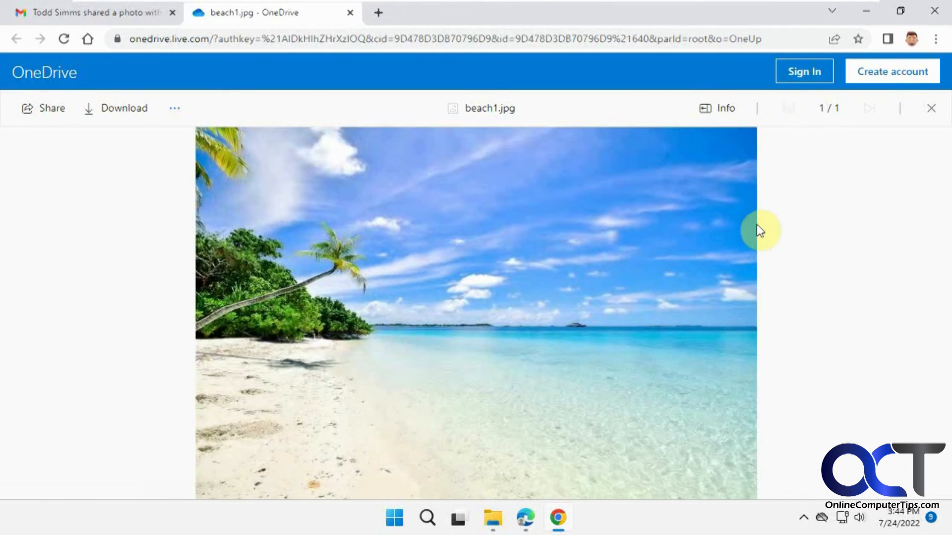
mouse_move(364, 190)
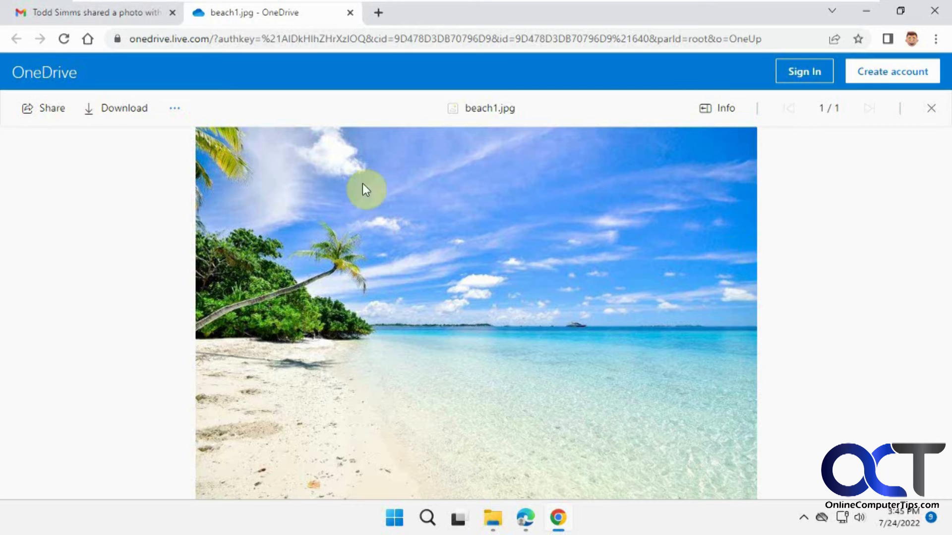
mouse_move(893, 72)
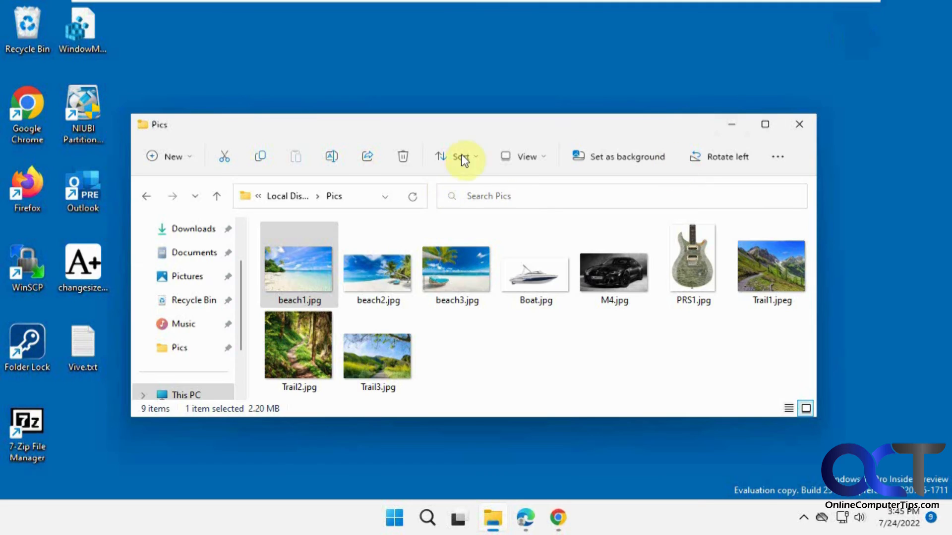
mouse_move(379, 281)
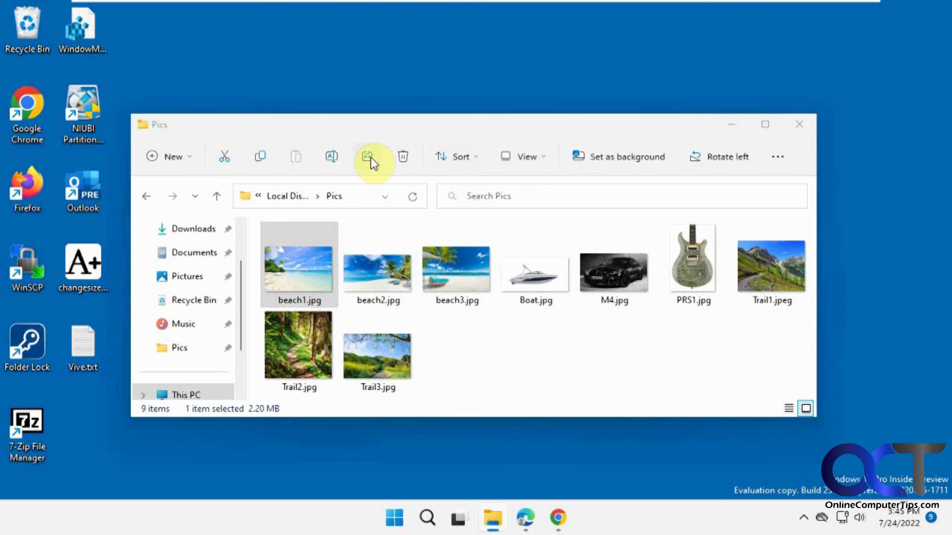
- Reopen the Send link panel for beach1.jpg with empty recipient and message fields
left_click(371, 157)
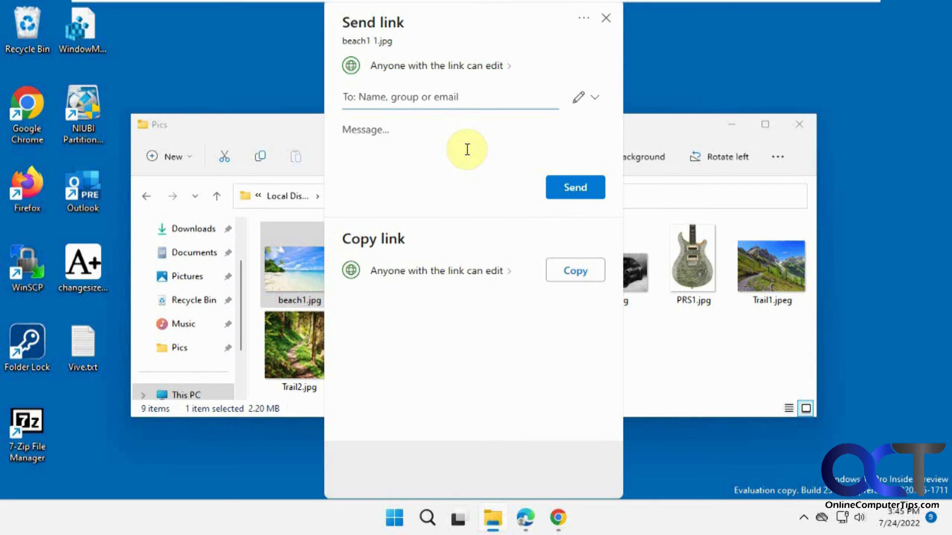
mouse_move(412, 104)
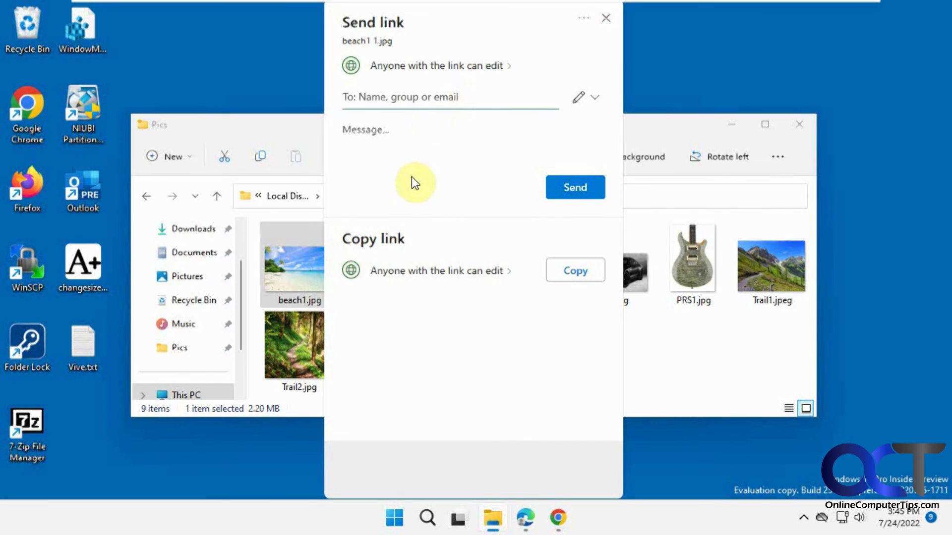
left_click(594, 98)
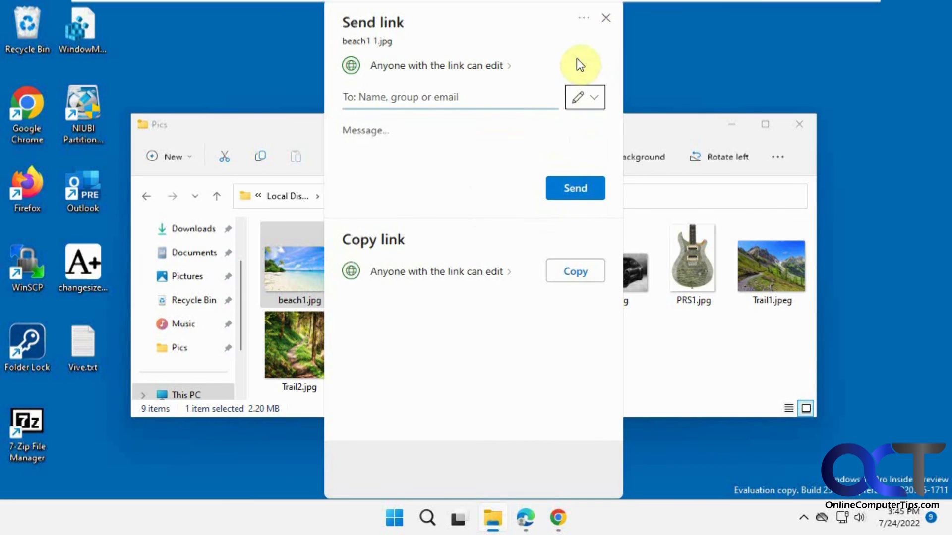
mouse_move(564, 67)
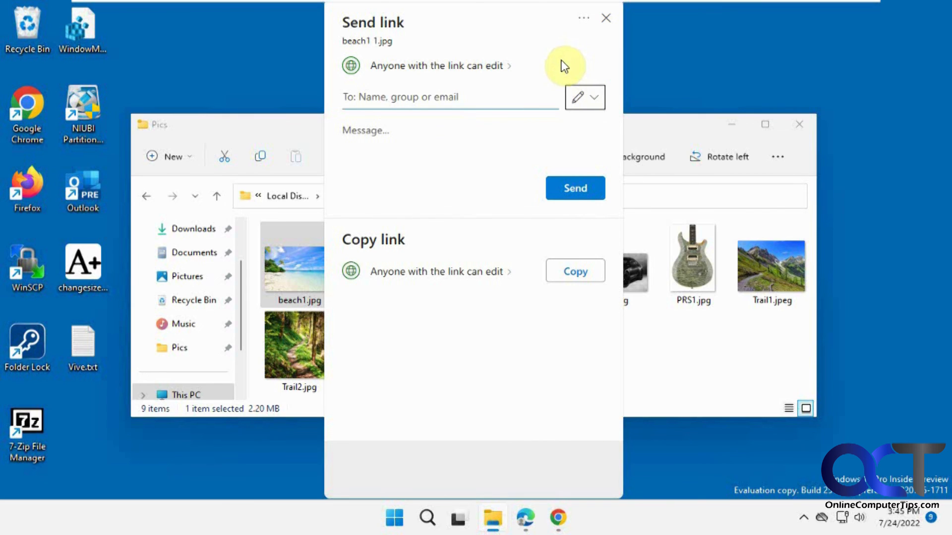